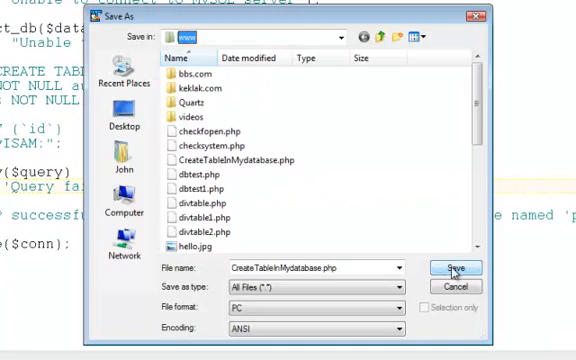
Save the script as CreateTableInMydatabase.php, confirming replacement of the existing file.
{"action": "left_click", "coordinate": [452, 268]}
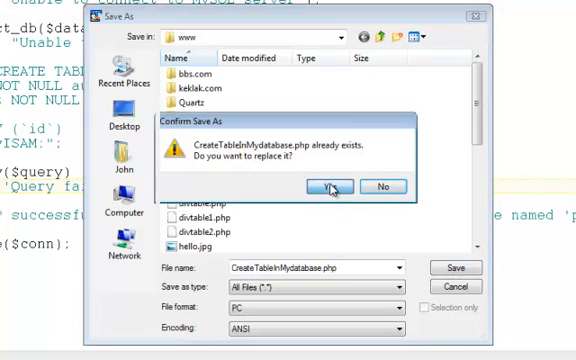
{"action": "left_click", "coordinate": [328, 184]}
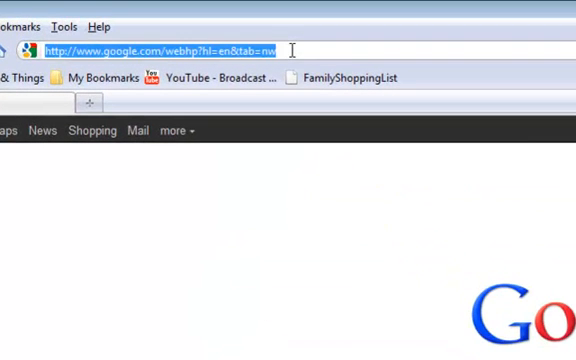
{"action": "type", "text": "h"}
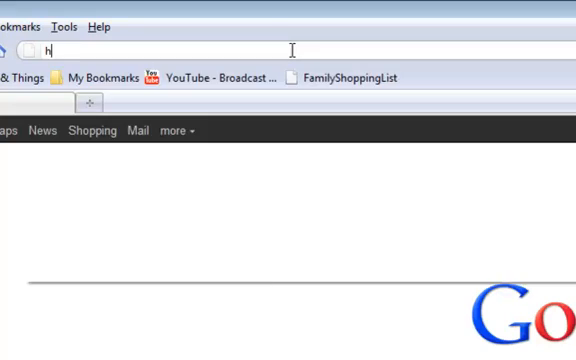
{"action": "type", "text": "ttp://localhost:"}
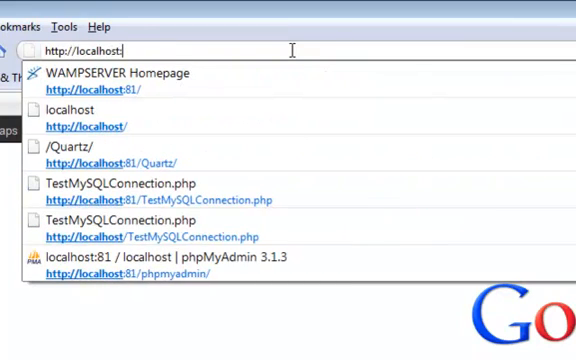
{"action": "type", "text": "81"}
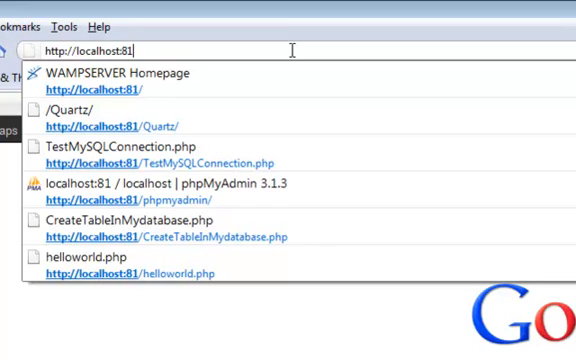
{"action": "type", "text": "/CreateTableInM"}
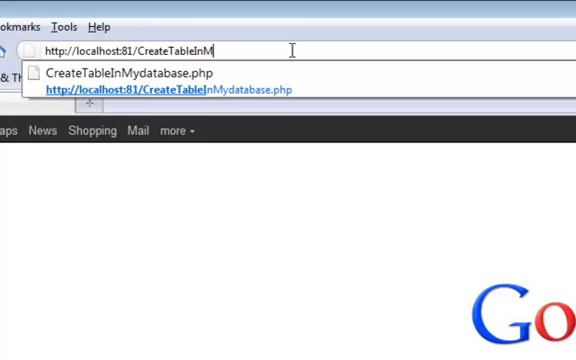
{"action": "type", "text": "ydatabase.php"}
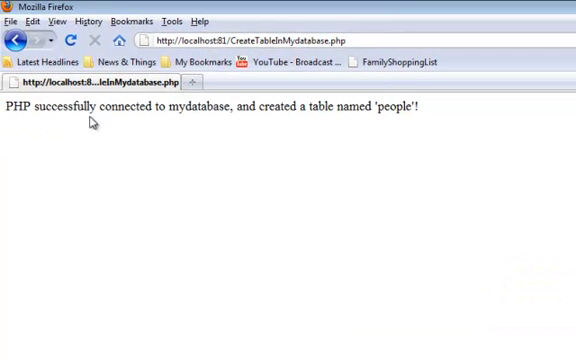
{"action": "mouse_move", "coordinate": [228, 124]}
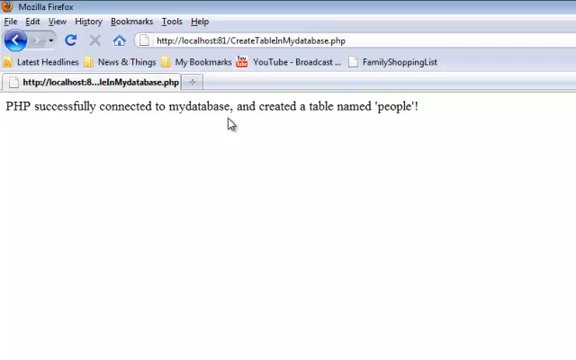
{"action": "mouse_move", "coordinate": [418, 128]}
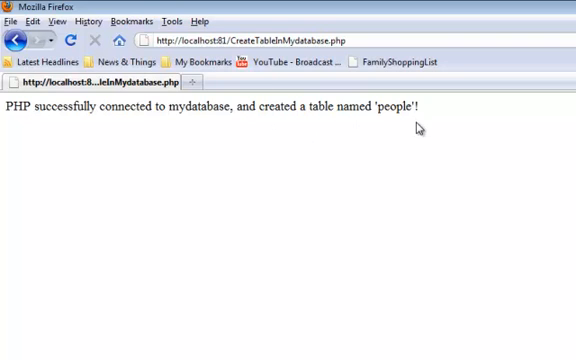